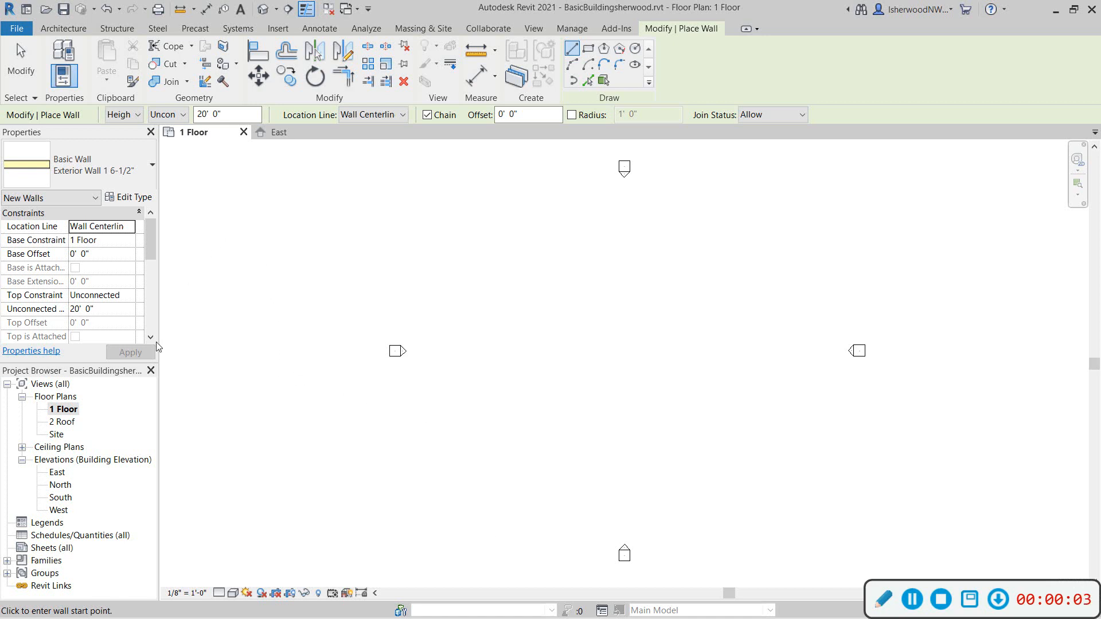
mouse_move(70, 479)
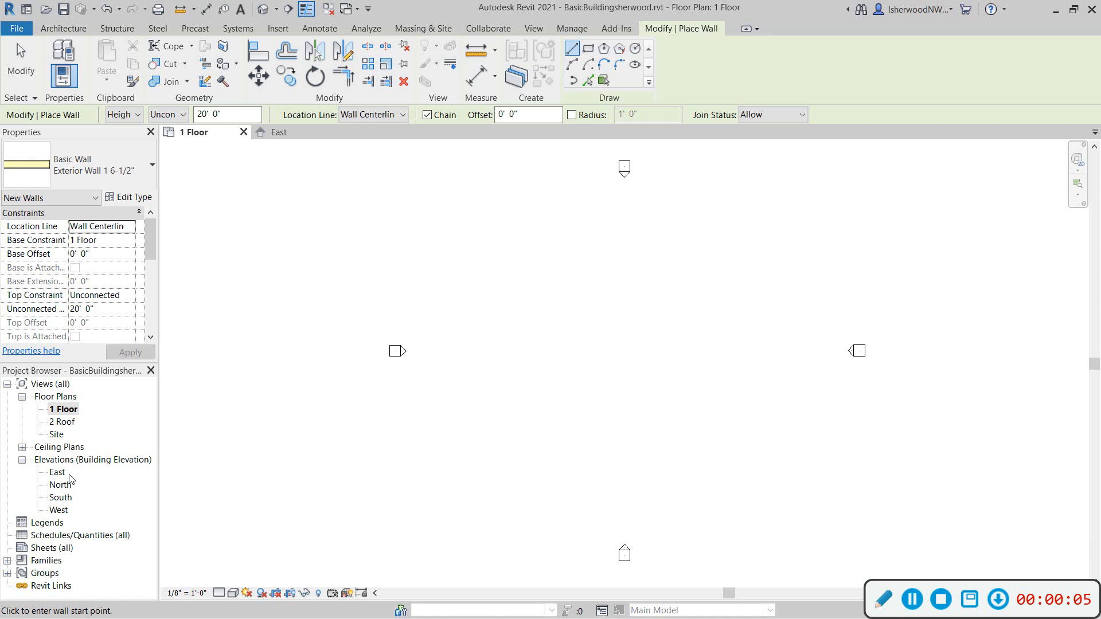
Step: View the East elevation showing 1 Floor at 0'-0" and 2 Roof at 10'-0"
double_click(57, 471)
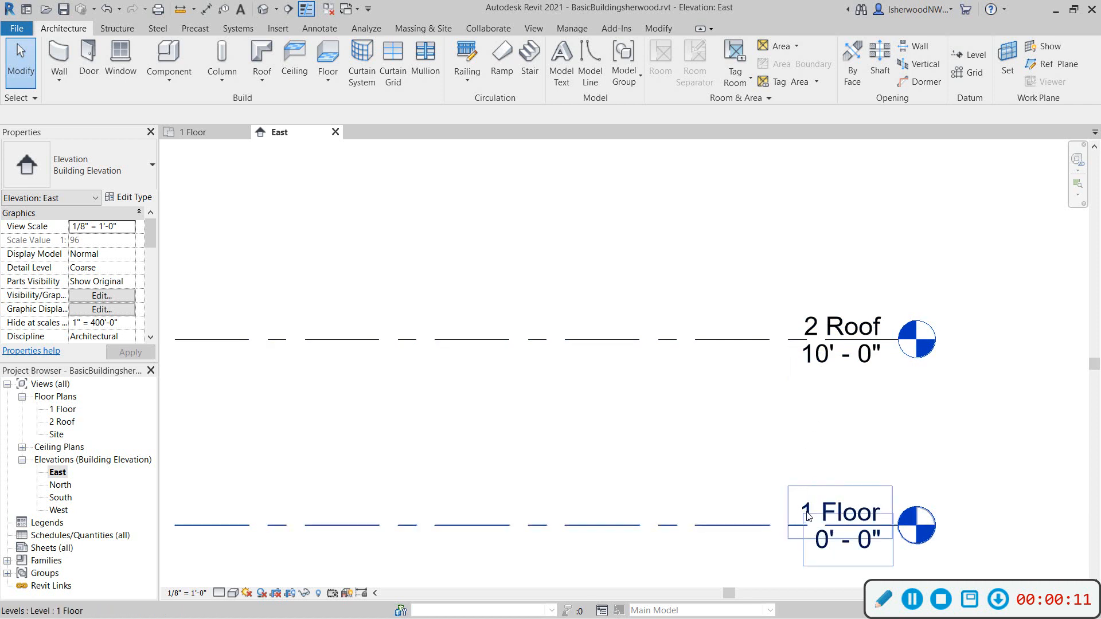
mouse_move(801, 531)
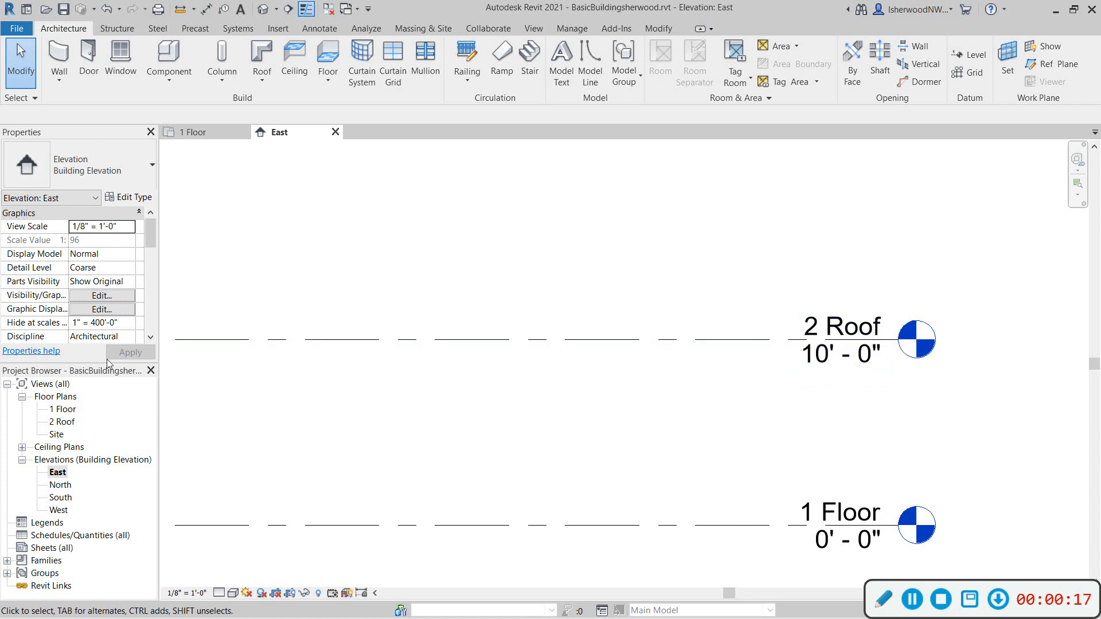
left_click(62, 409)
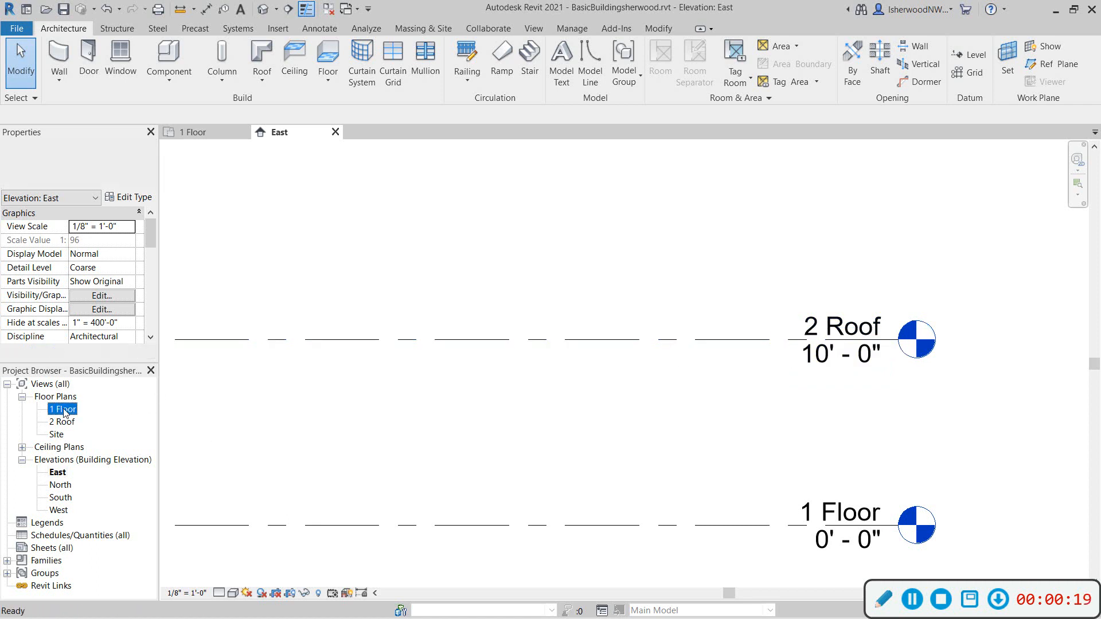
Step: Start the Wall tool on the 1 Floor plan with wall height constrained to 2 Roof
double_click(63, 408)
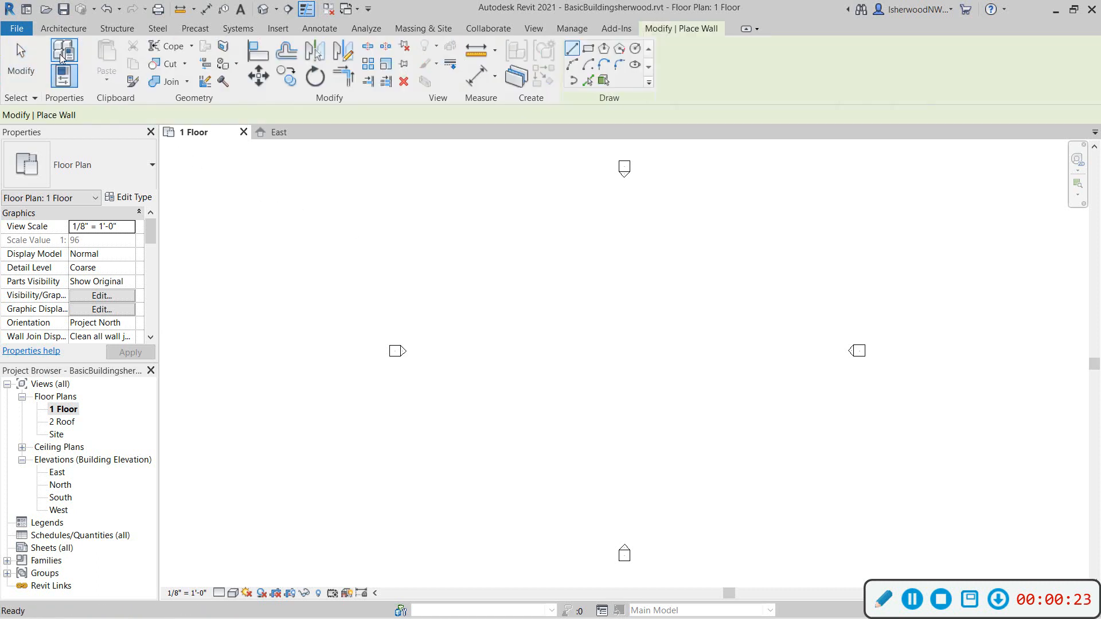
left_click(65, 55)
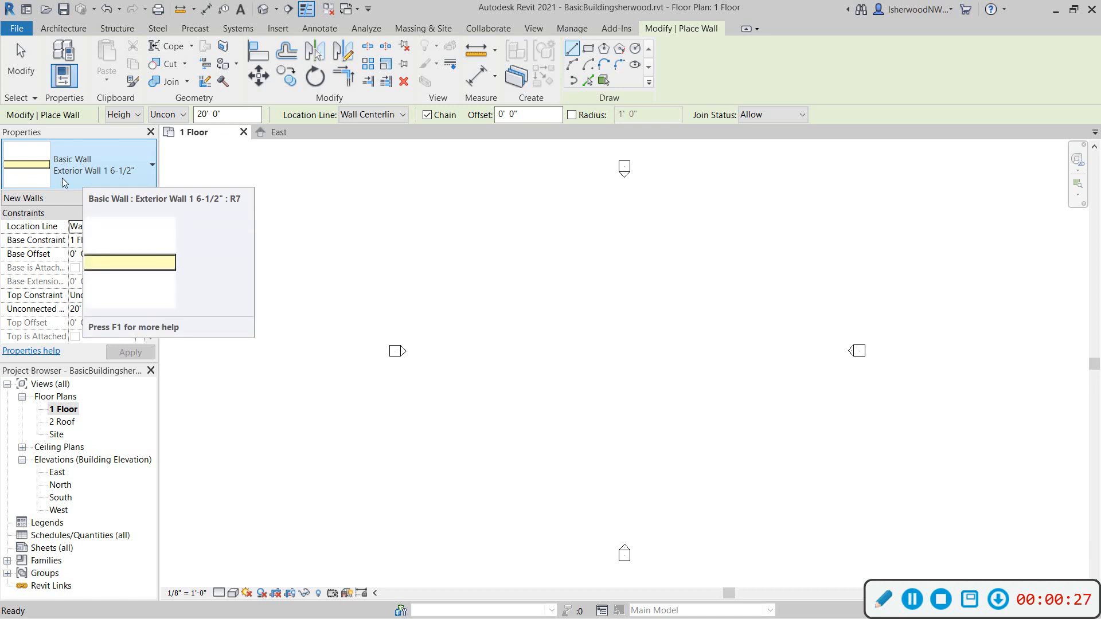
mouse_move(138, 174)
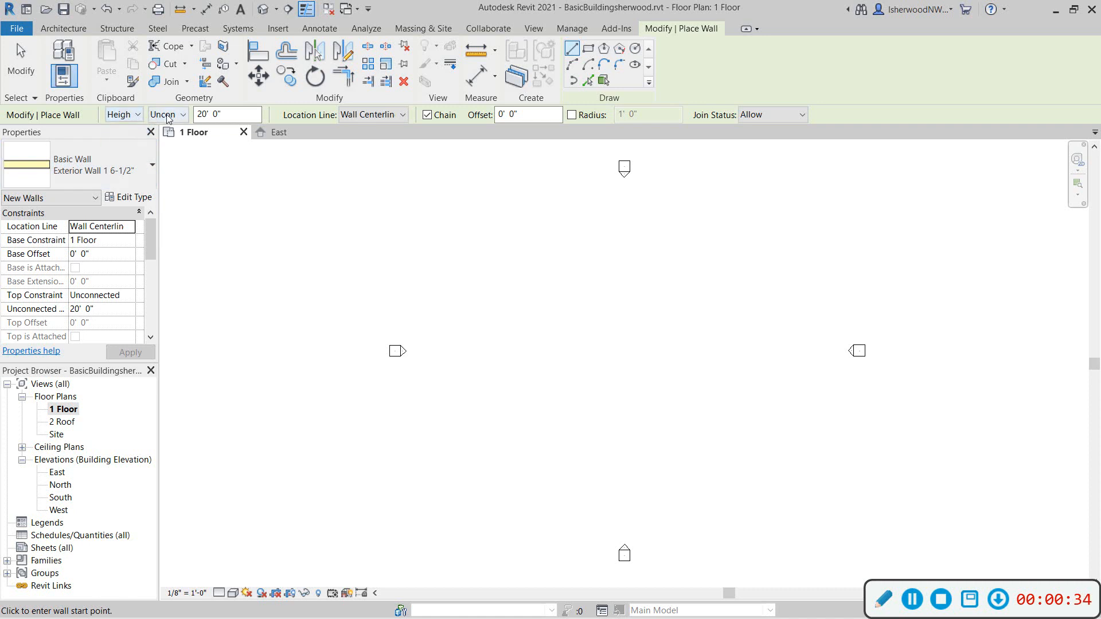
left_click(183, 114)
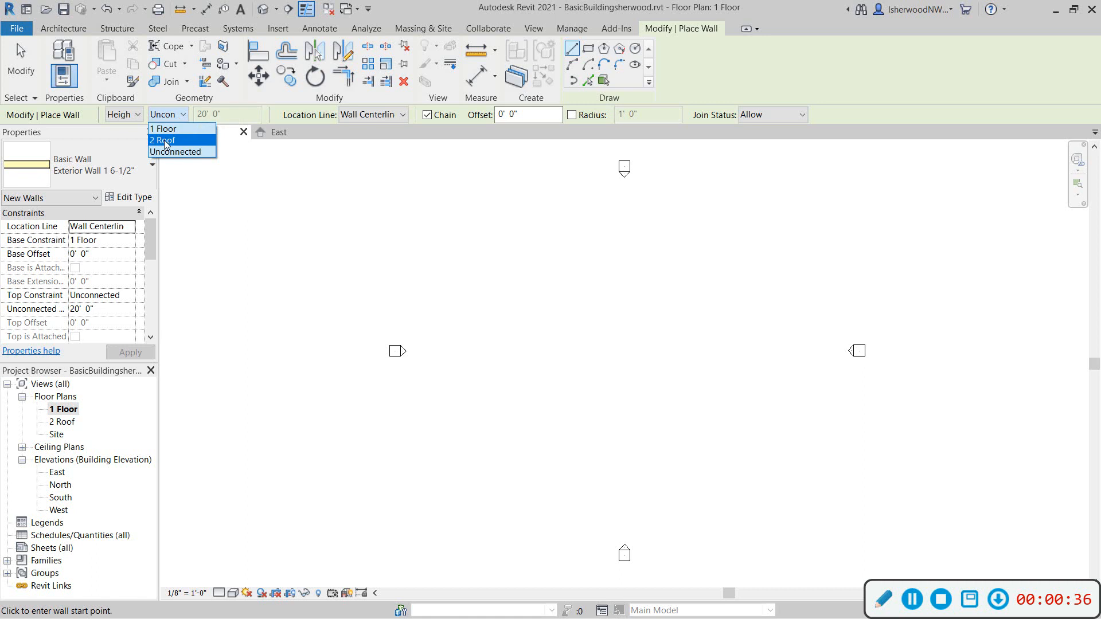
left_click(162, 139)
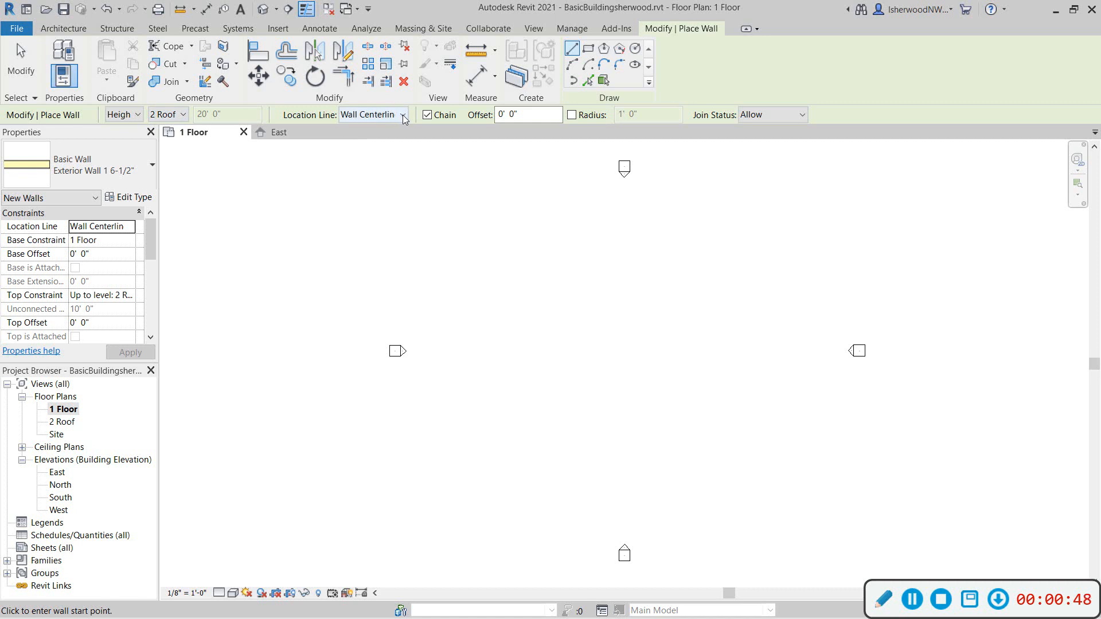
Step: Set the wall Location Line to Core Face: Exterior
left_click(402, 114)
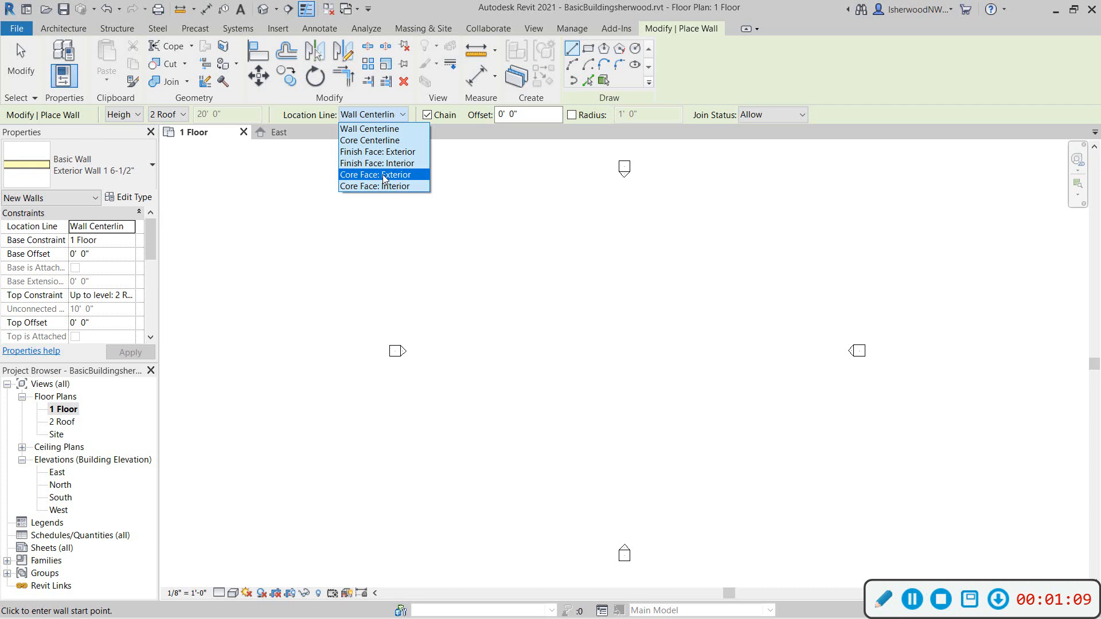
left_click(375, 175)
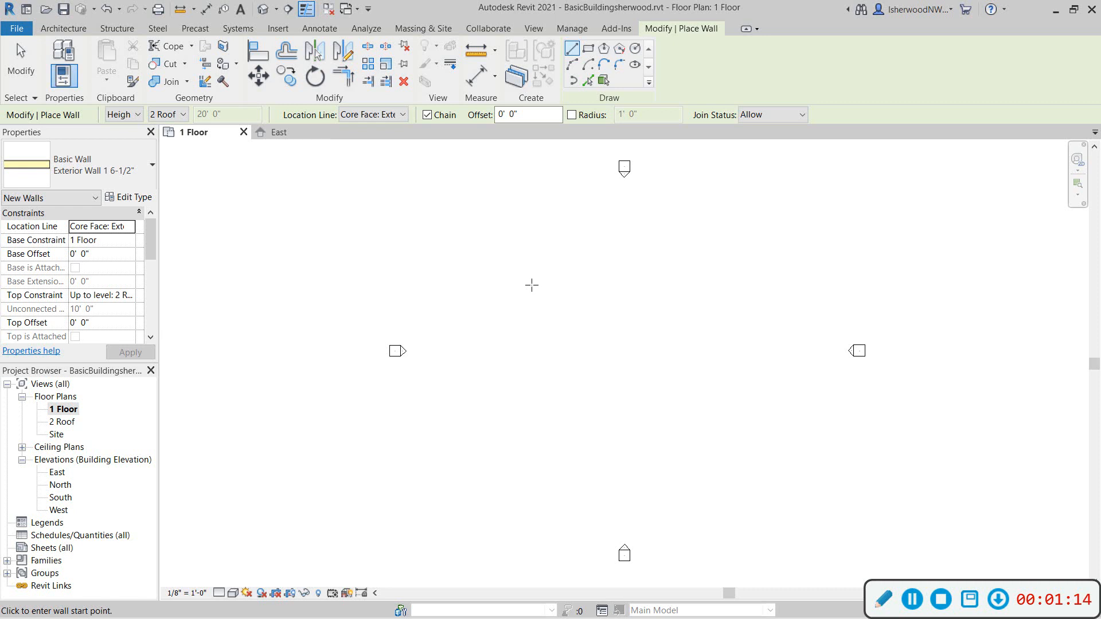
mouse_move(534, 282)
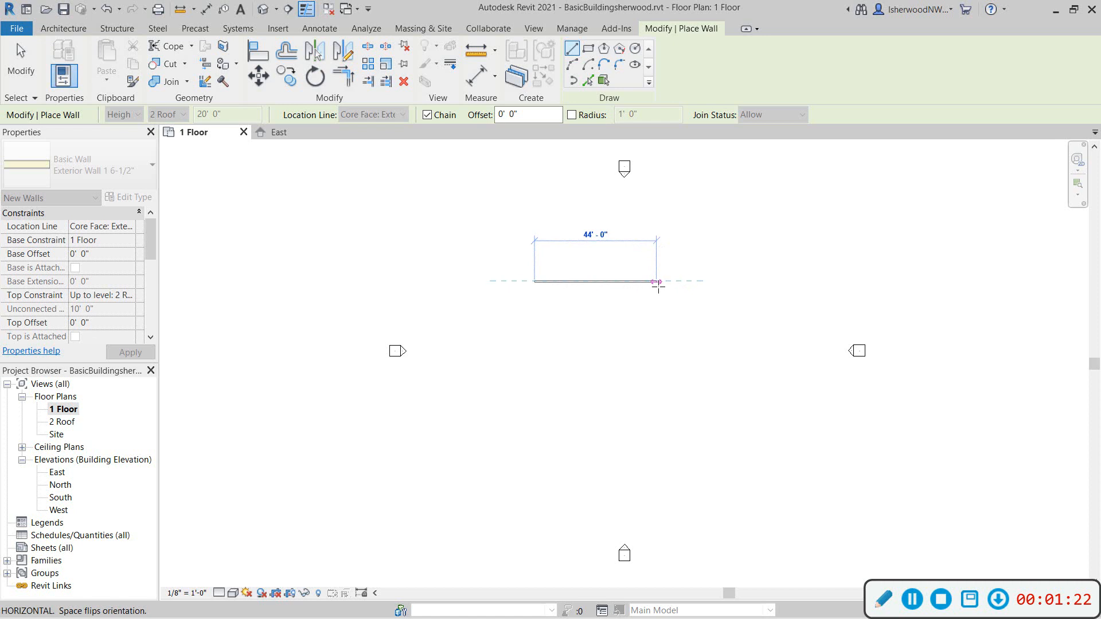
mouse_move(656, 284)
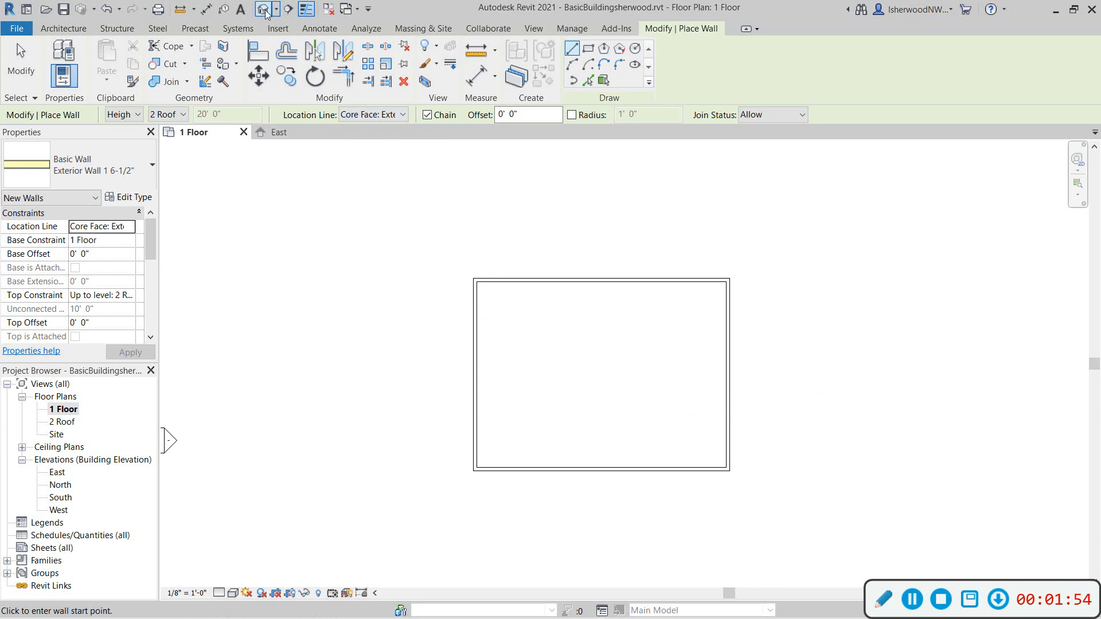
Step: Switch to the default 3D view and select one wall to check its constraints
left_click(266, 8)
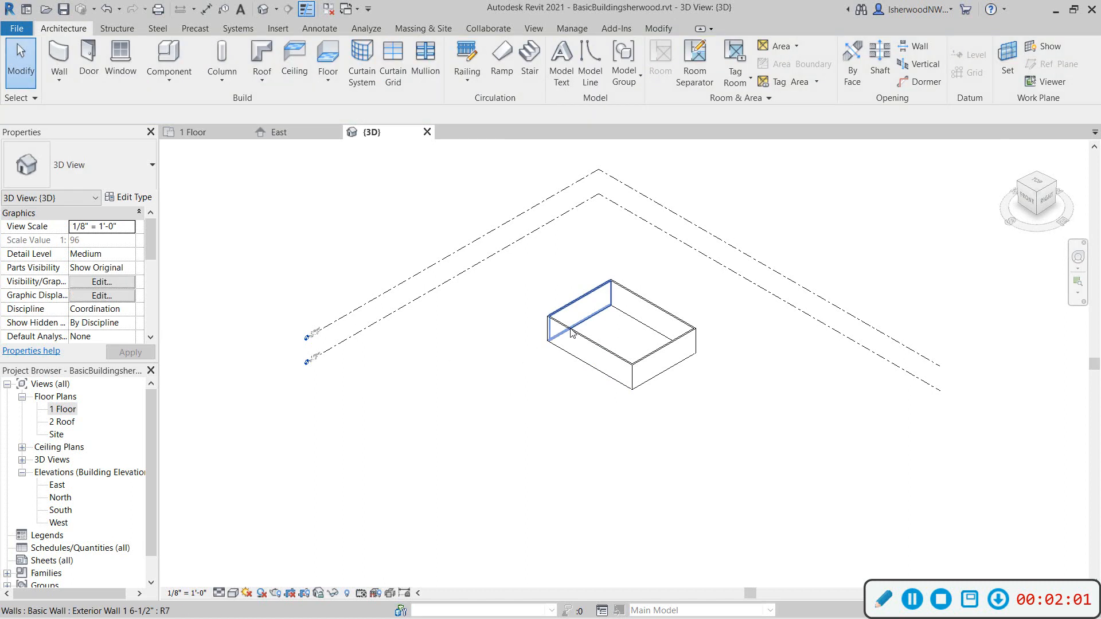
left_click(583, 305)
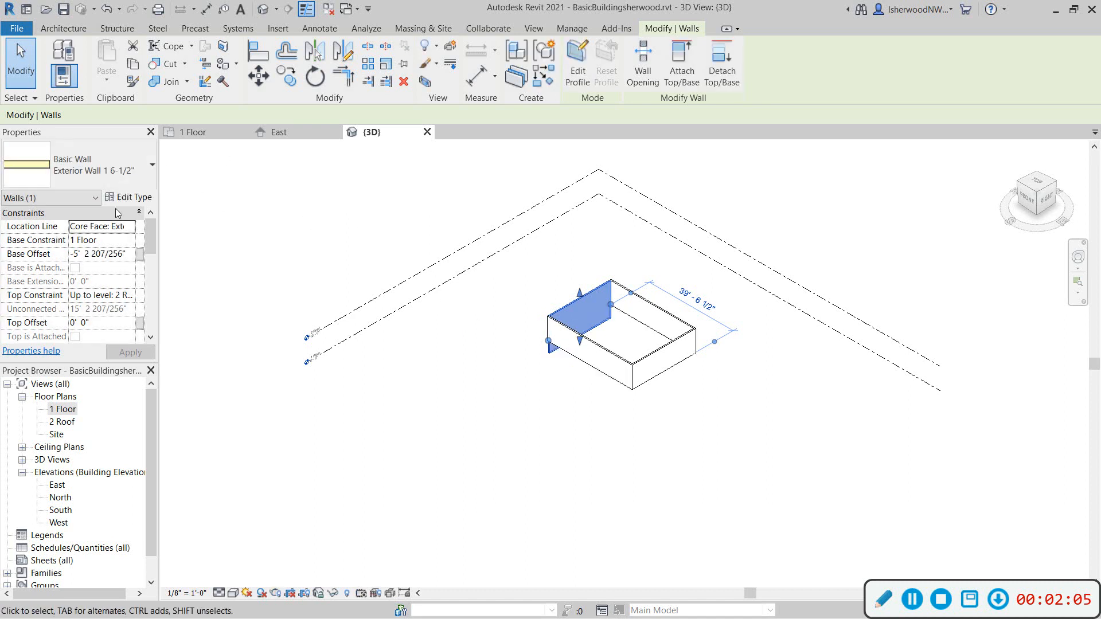
mouse_move(89, 265)
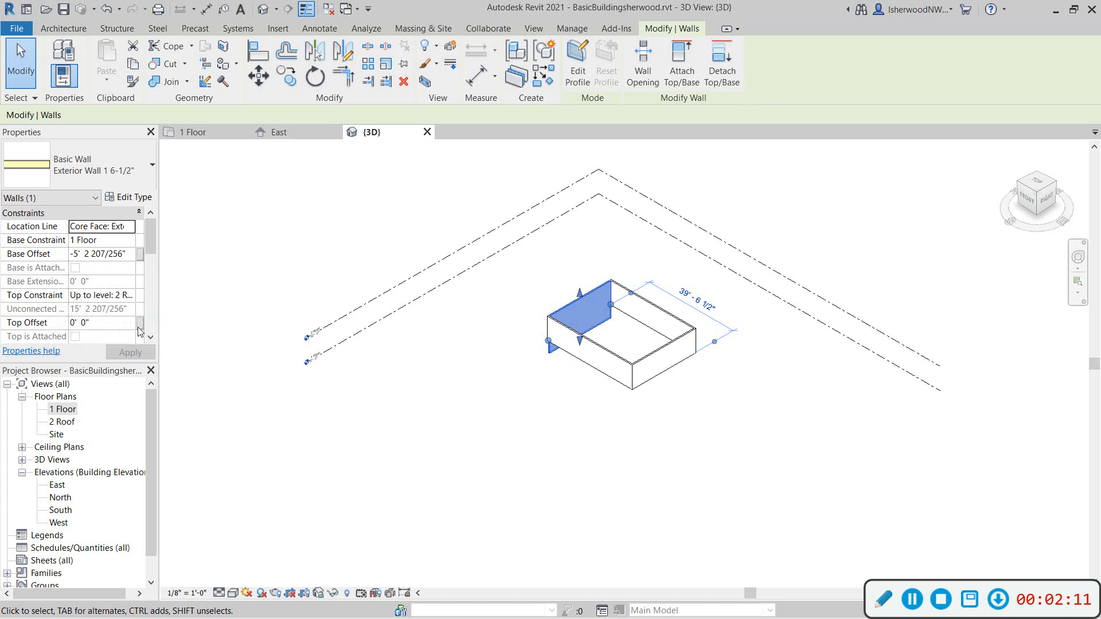
mouse_move(548, 436)
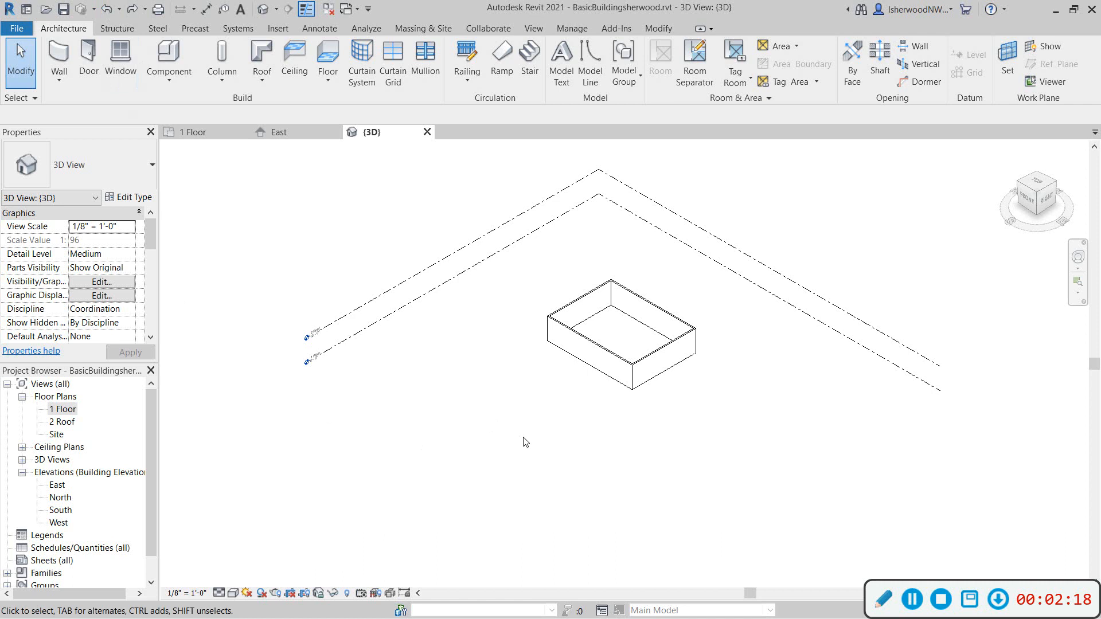
mouse_move(481, 341)
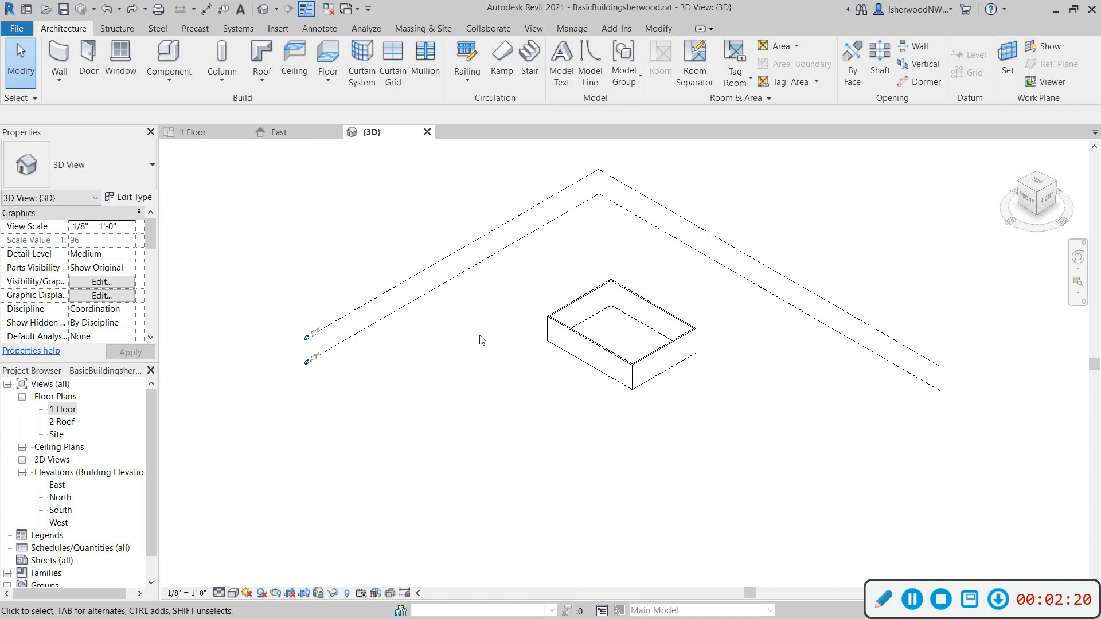